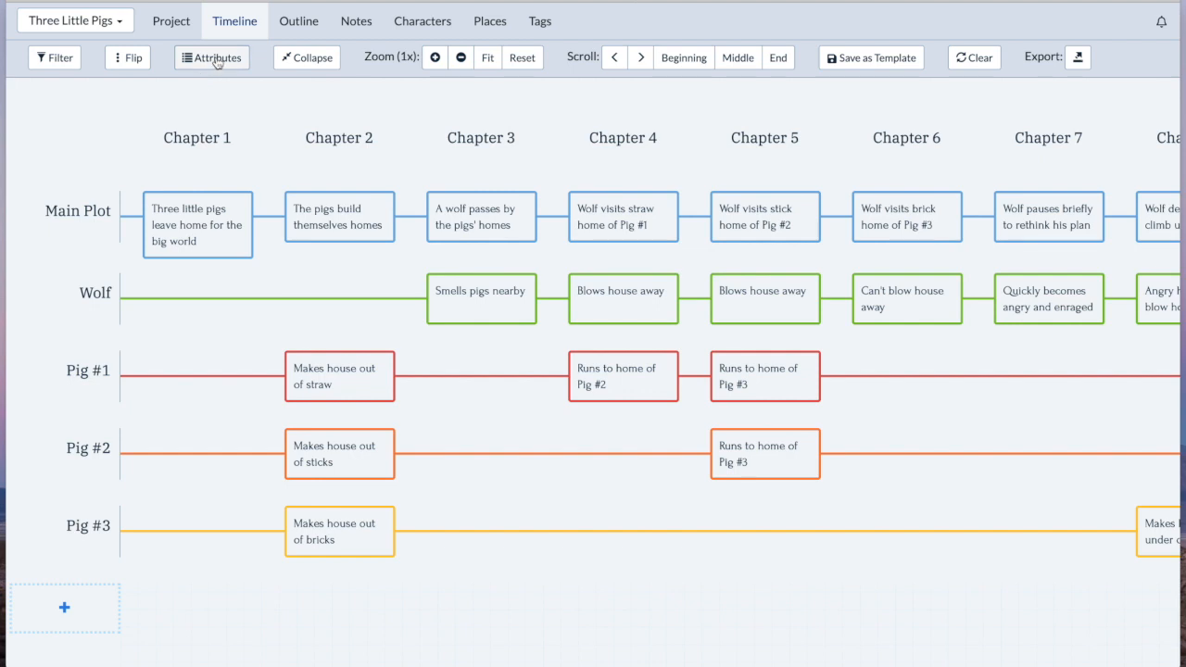
# Open the timeline's custom scene attributes list to review the POV attribute.
pyautogui.click(211, 58)
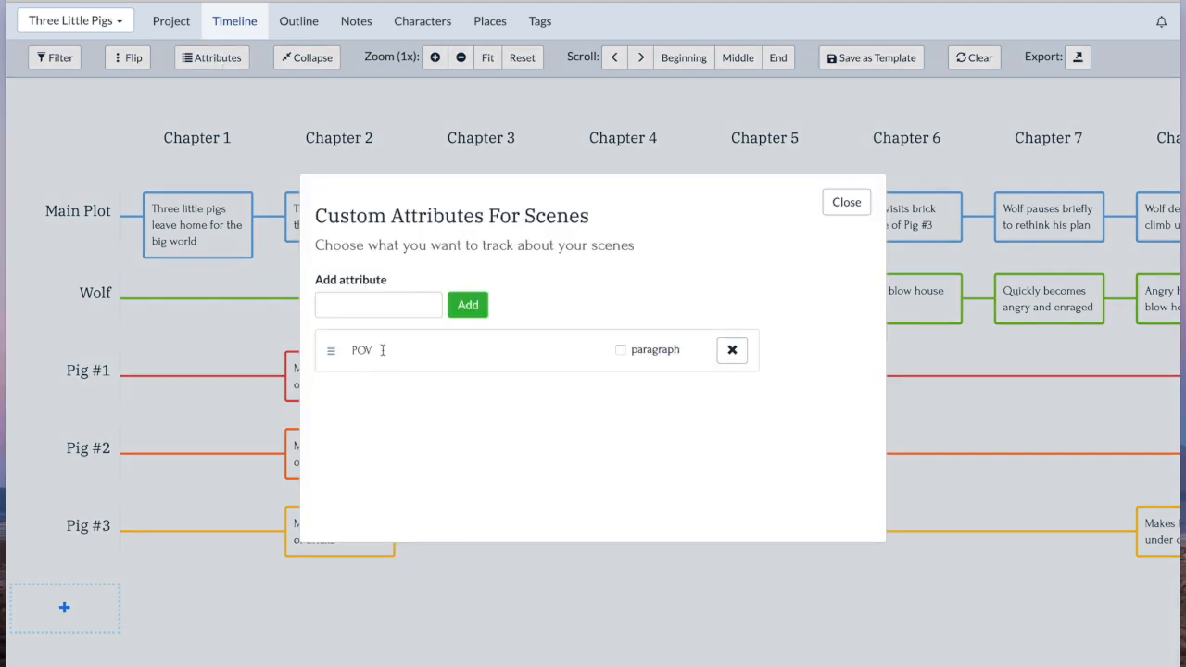
pyautogui.moveTo(712, 276)
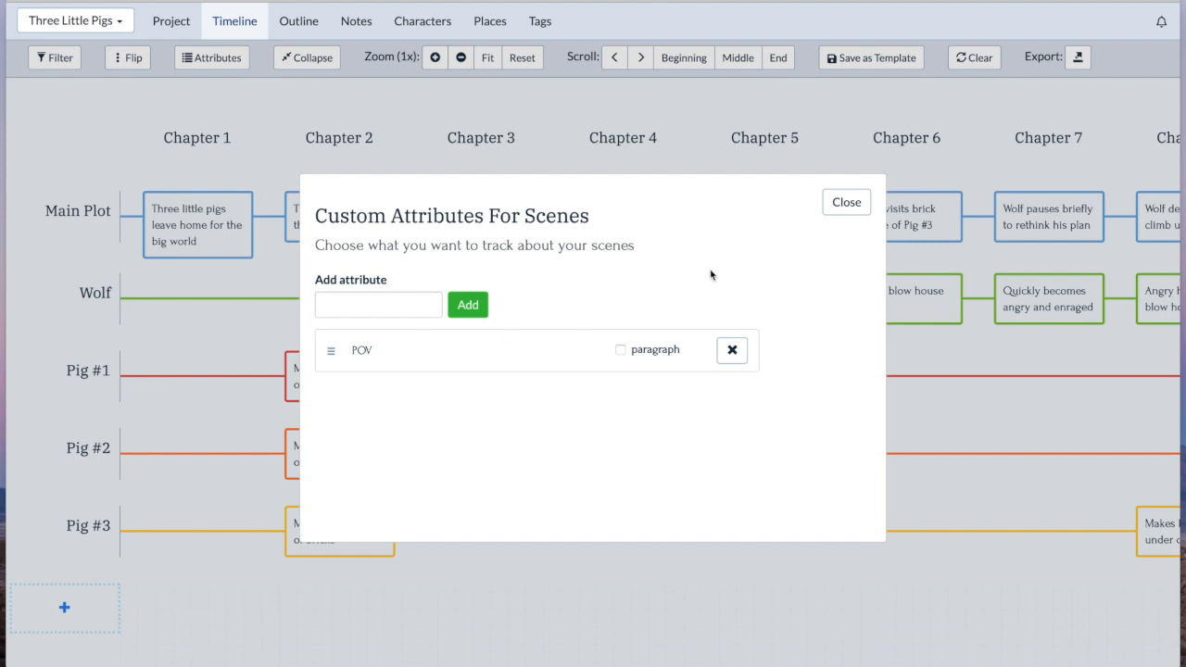
pyautogui.moveTo(846, 202)
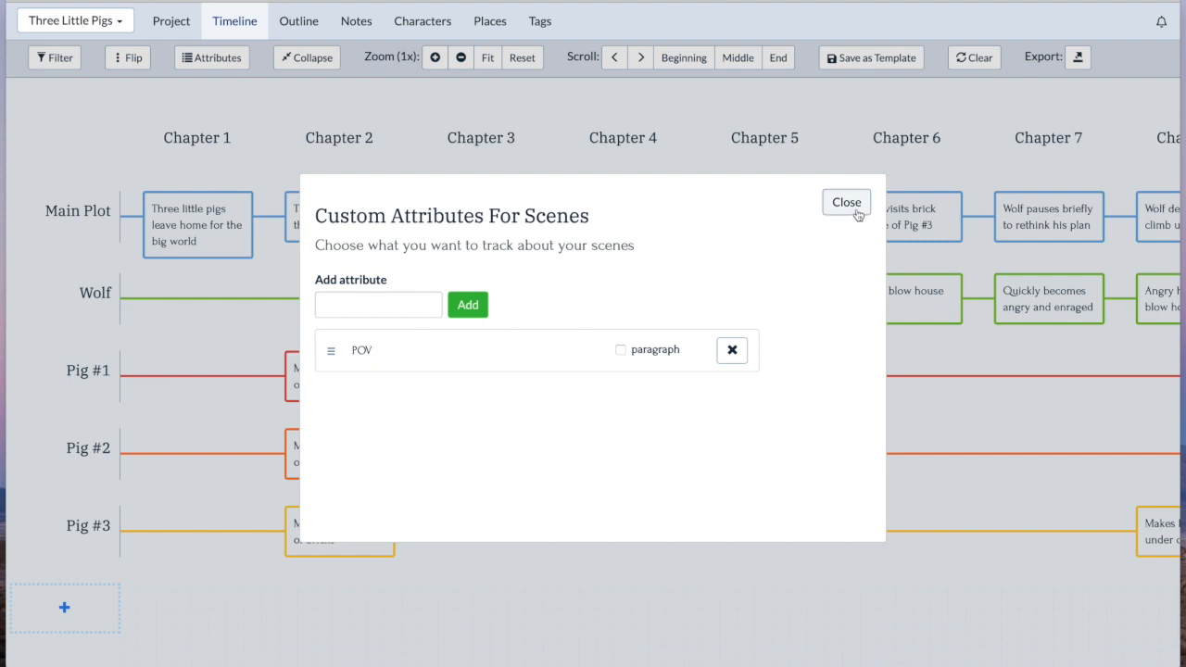
# Fill in POV as Pig 1 on the opening scene card and recheck the attribute settings.
pyautogui.click(846, 202)
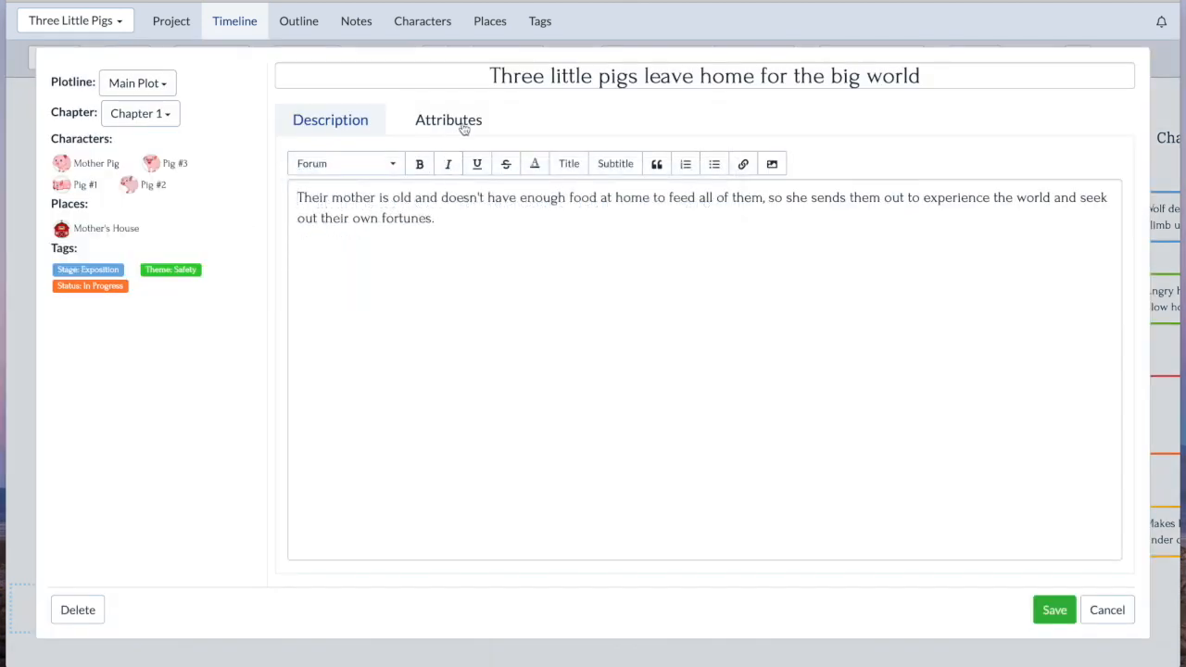
pyautogui.click(449, 120)
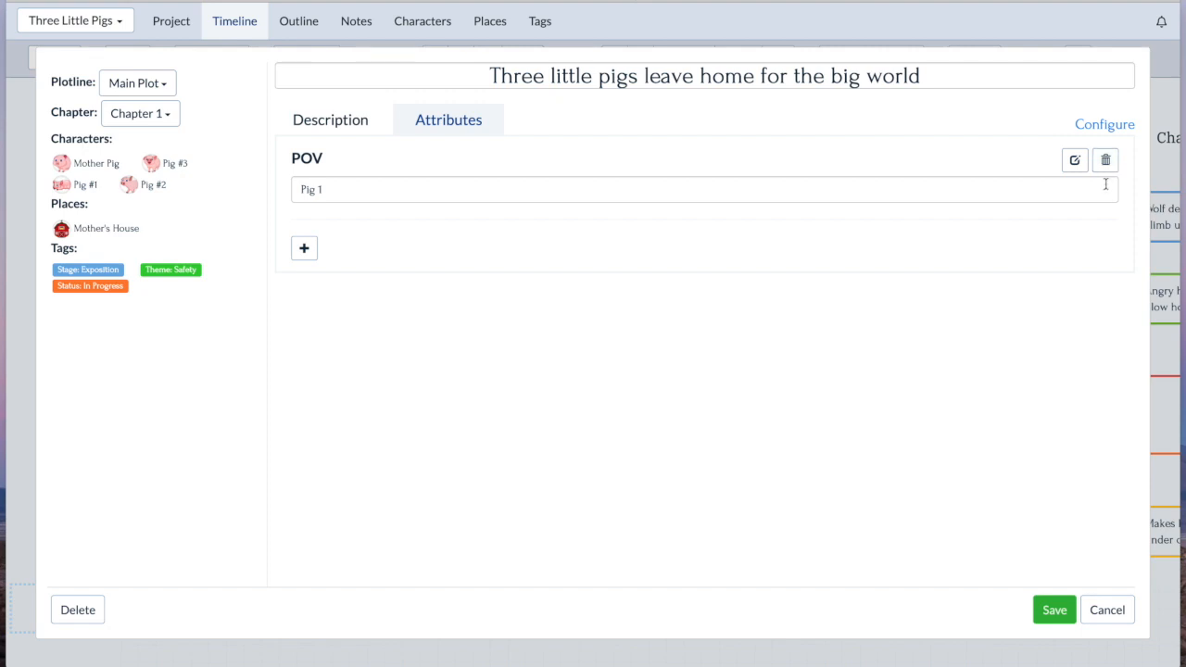
pyautogui.click(1104, 124)
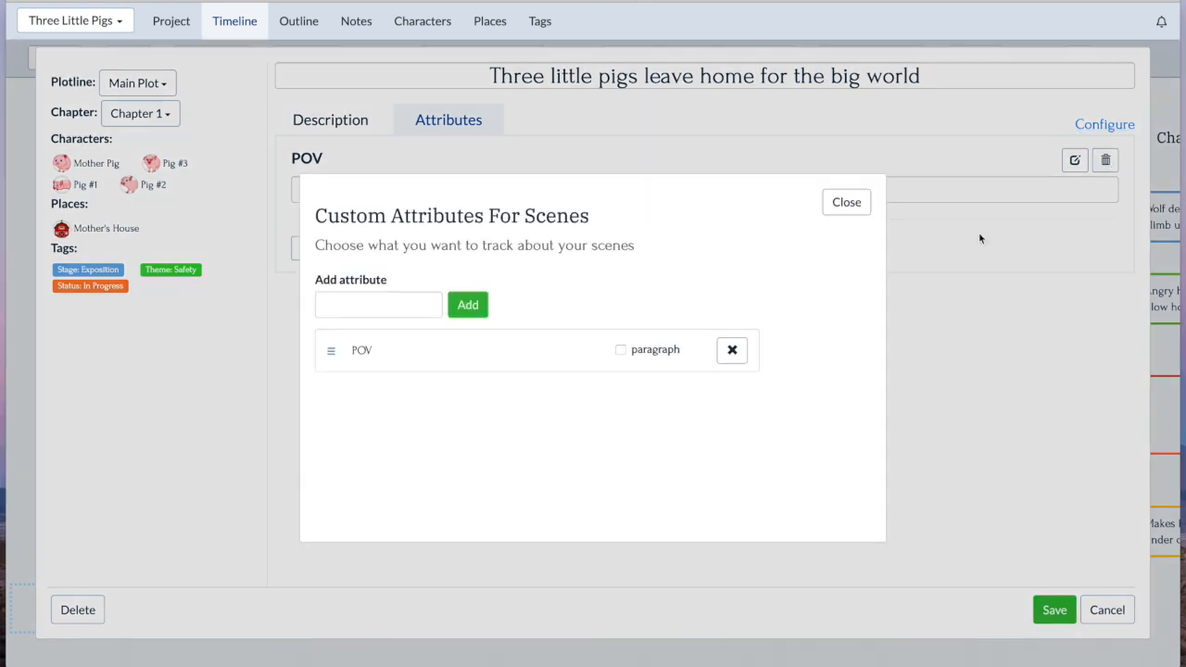
pyautogui.click(847, 202)
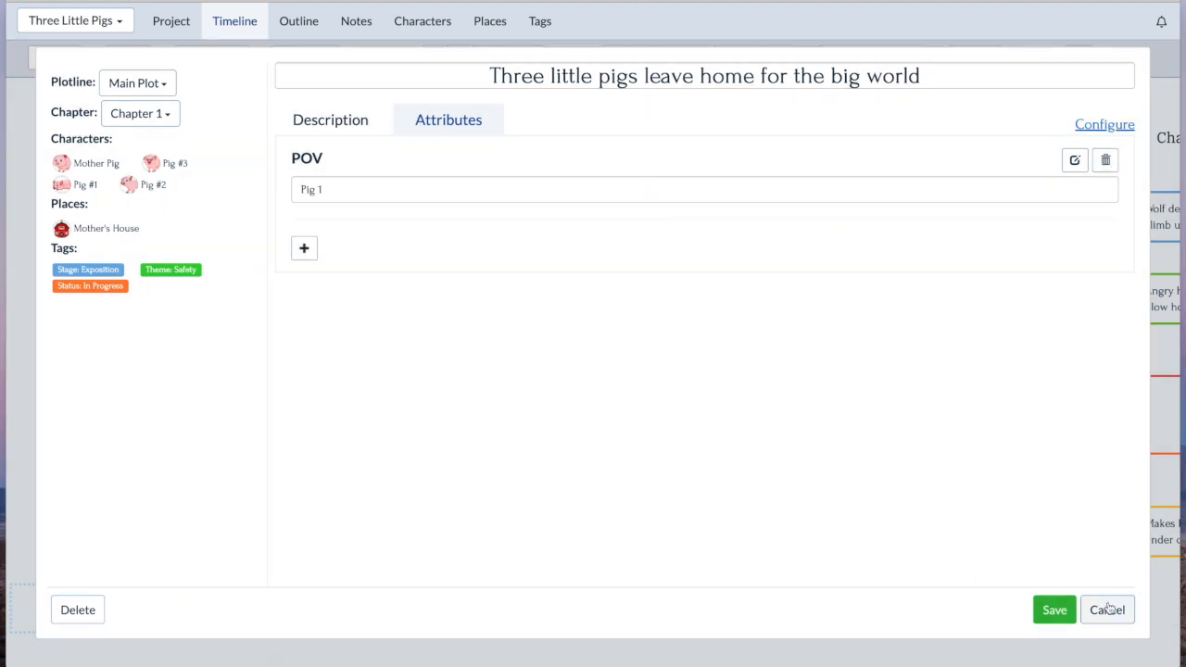
# Apply a timeline filter showing only POV Pig 1 scenes.
pyautogui.click(1107, 610)
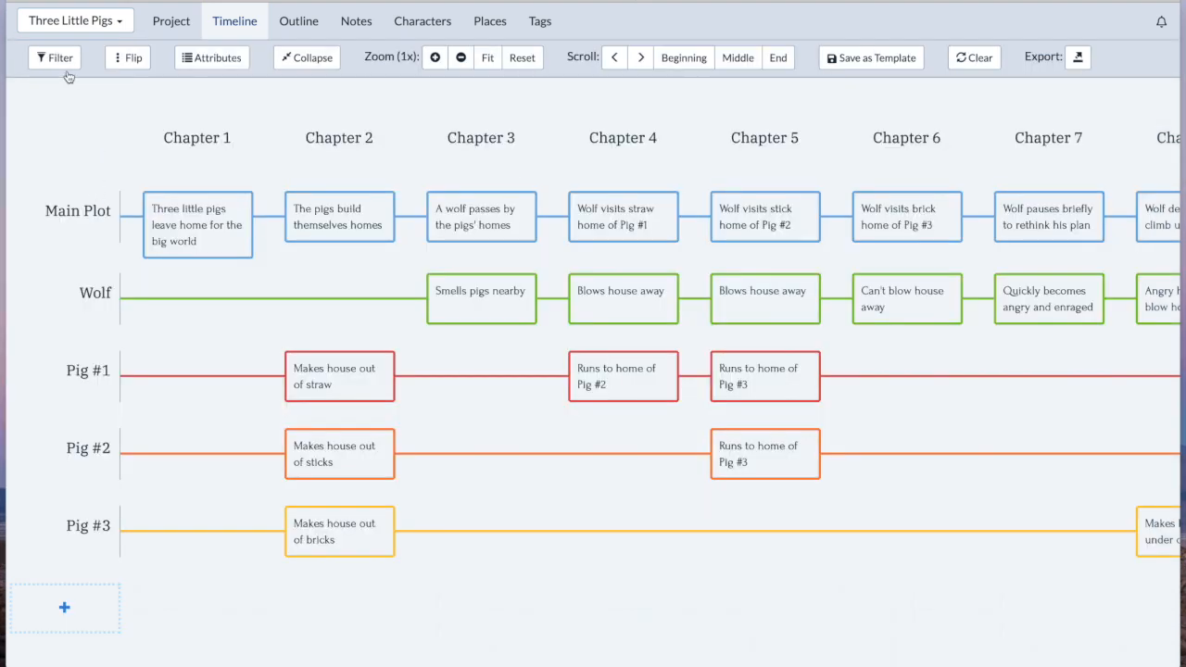
pyautogui.click(54, 58)
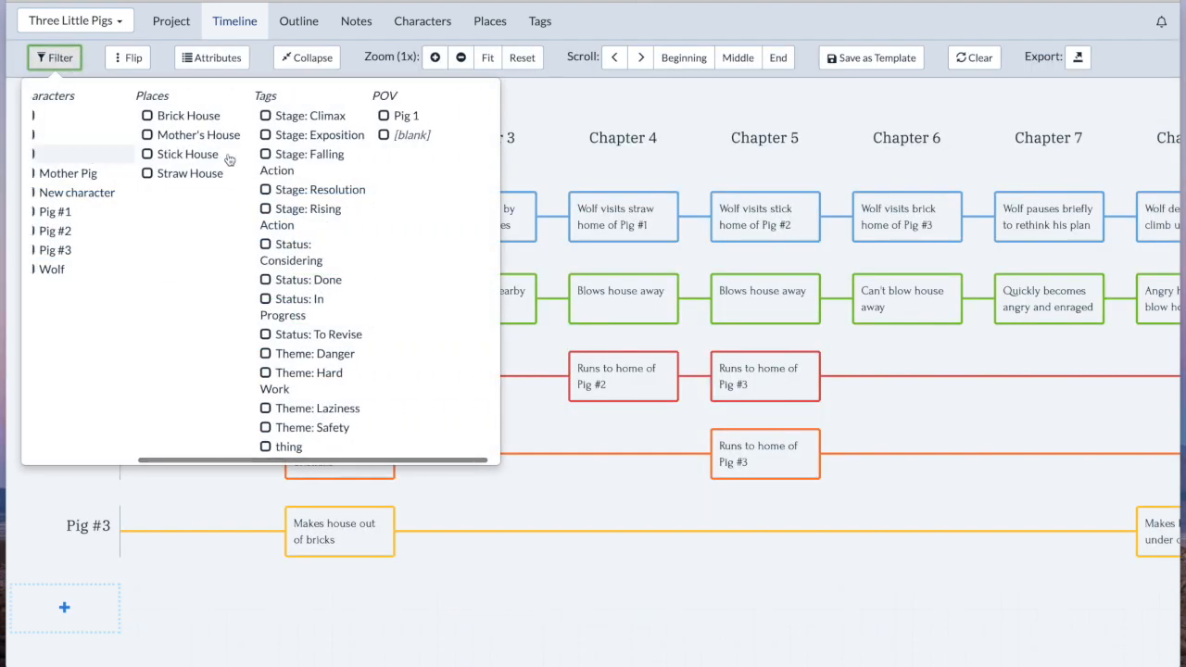
pyautogui.click(405, 115)
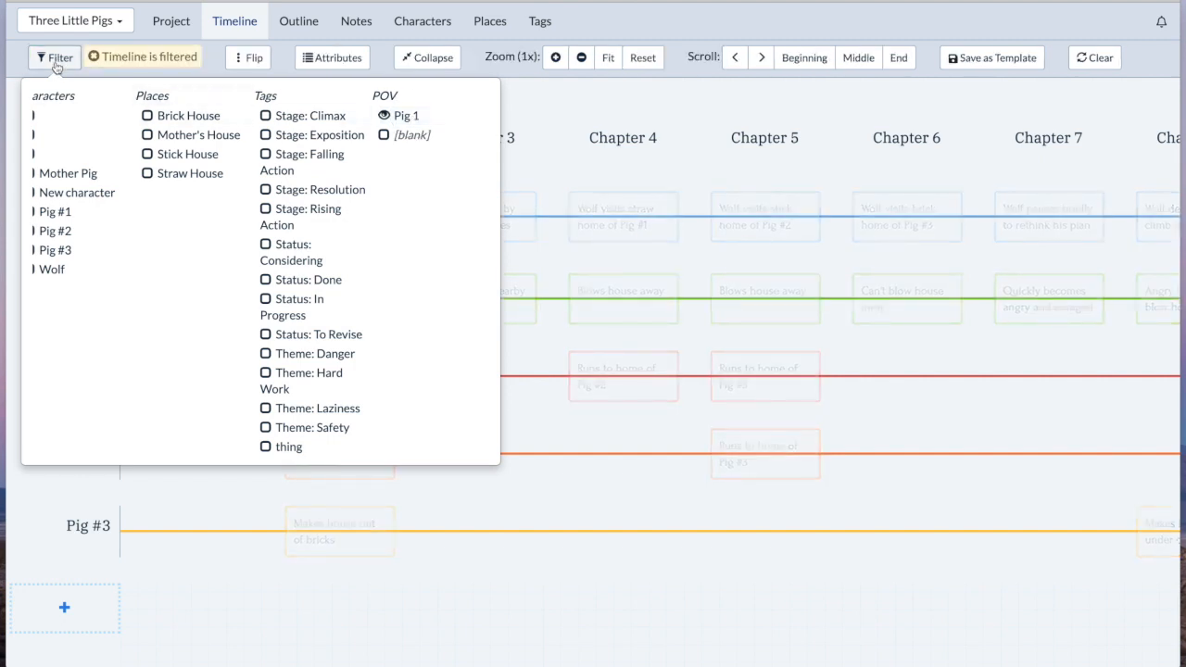
pyautogui.click(54, 56)
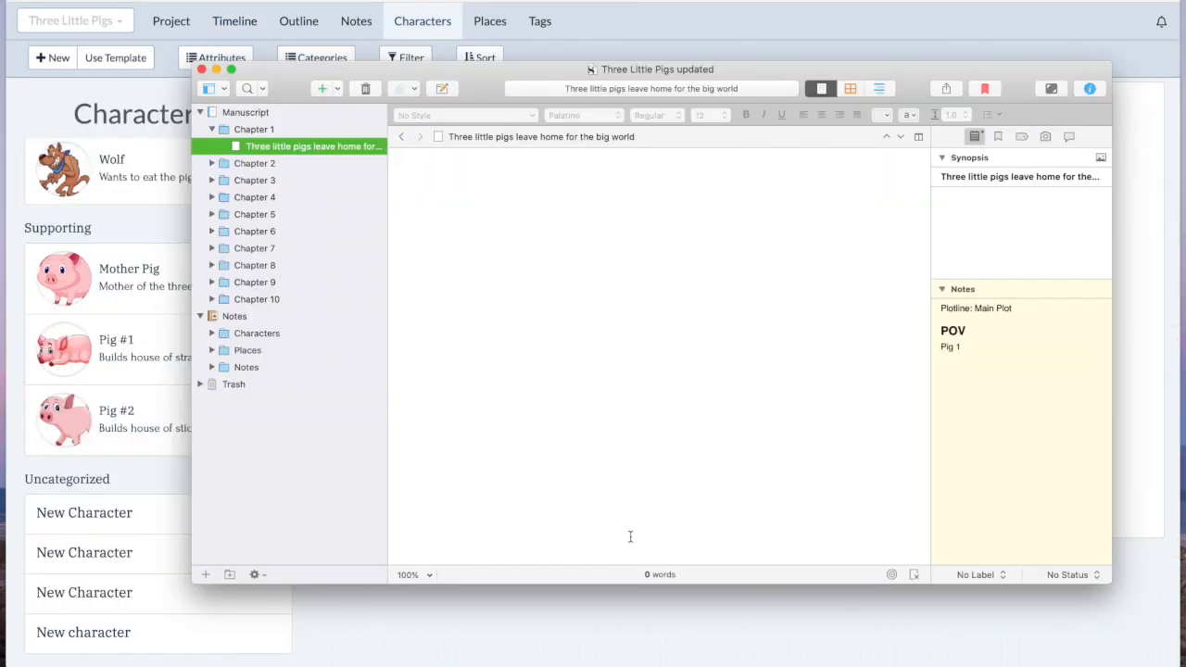
pyautogui.moveTo(893, 334)
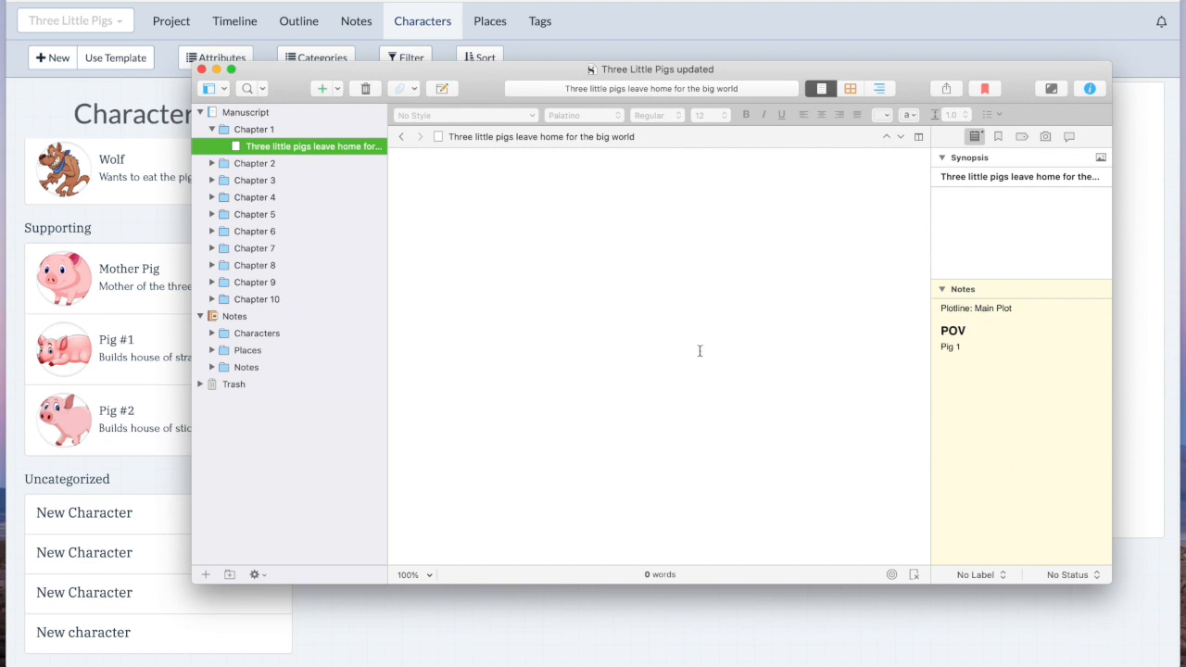
pyautogui.moveTo(227, 361)
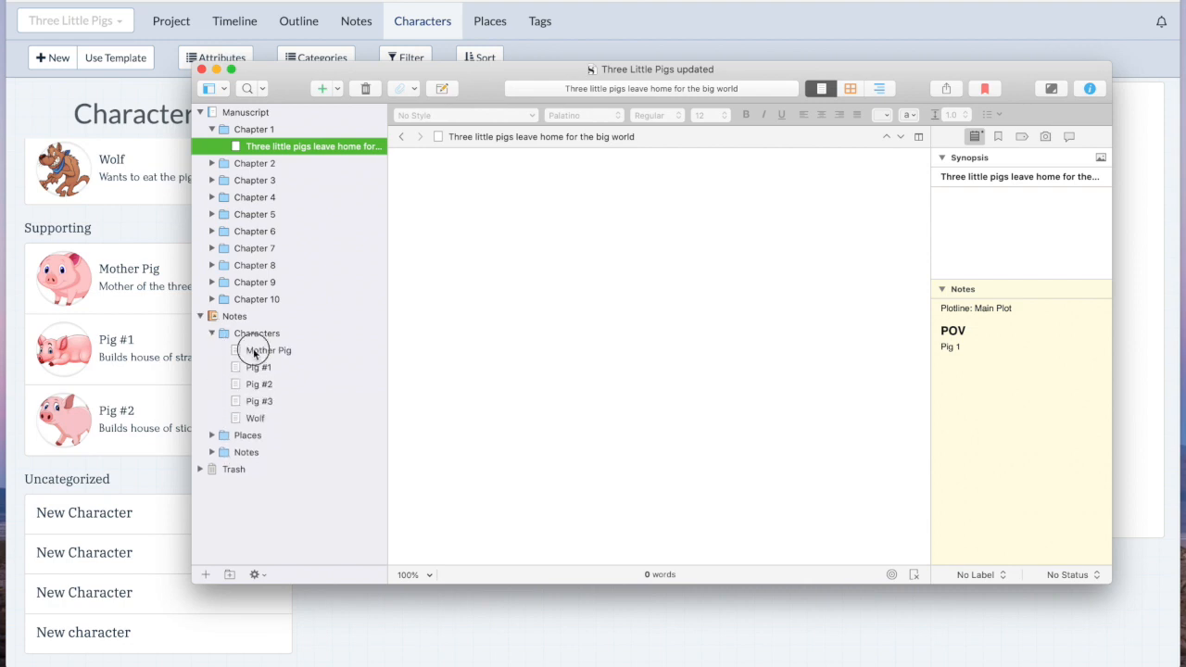
# Browse the Mother Pig, Pig #2, Brick House and Straw House notes in the Binder.
pyautogui.click(267, 350)
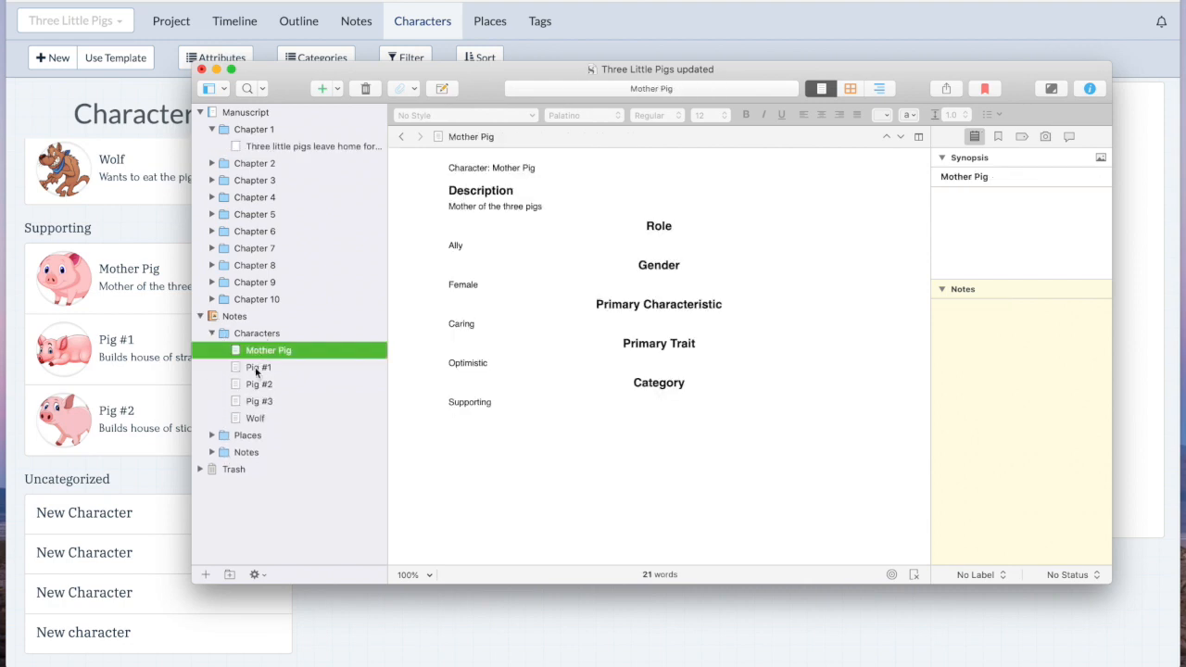
pyautogui.click(260, 384)
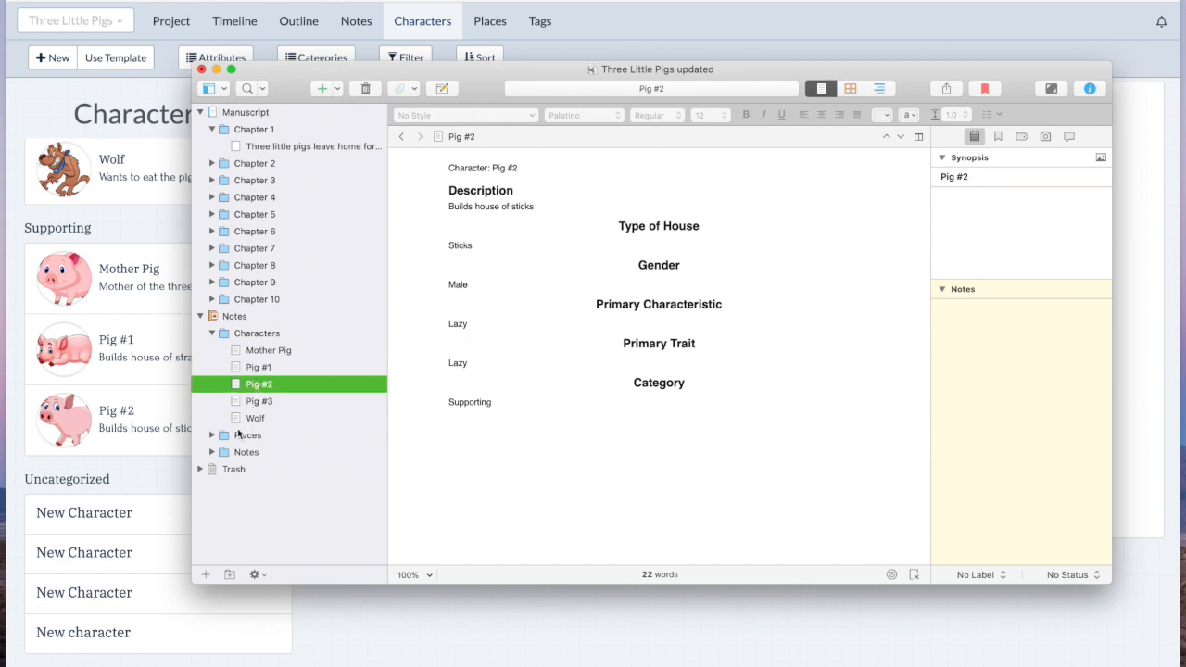
pyautogui.click(272, 451)
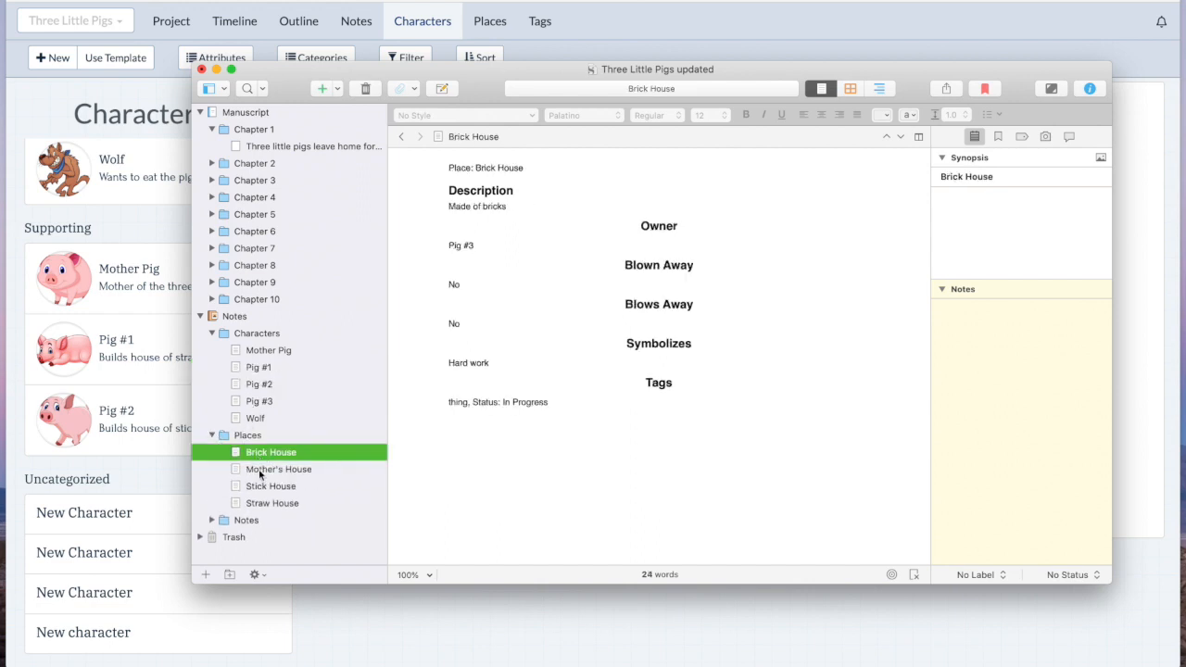
pyautogui.click(271, 502)
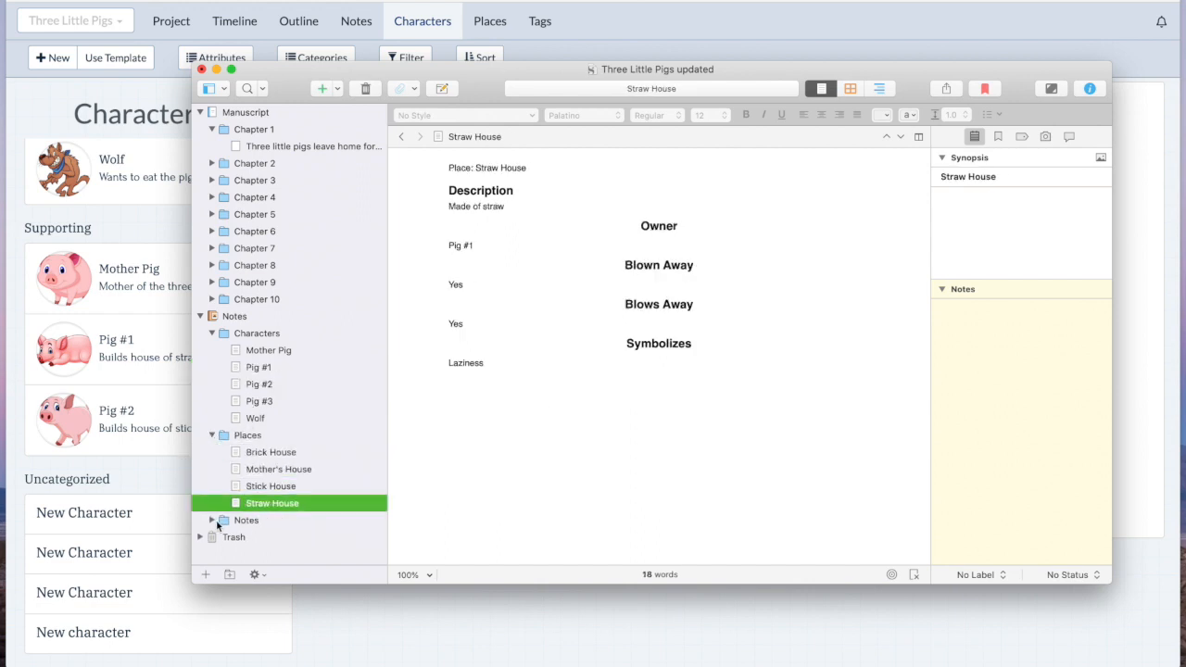